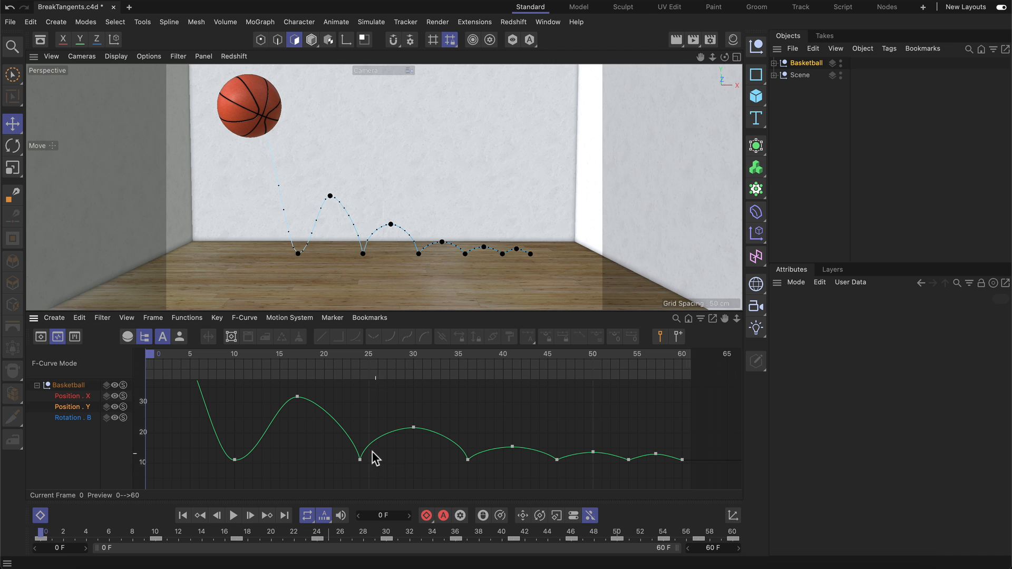
mouse_move(312, 460)
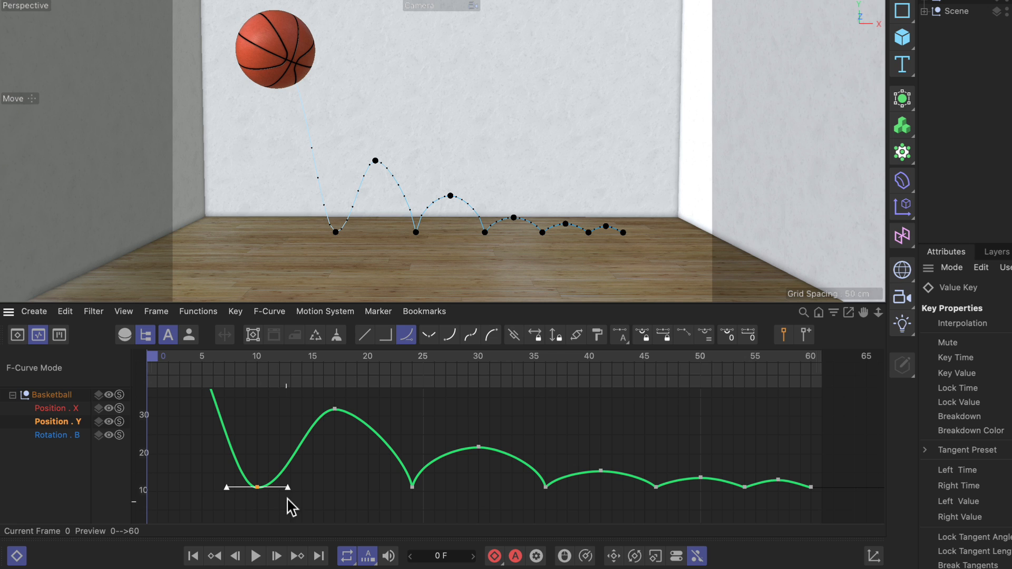
mouse_move(301, 500)
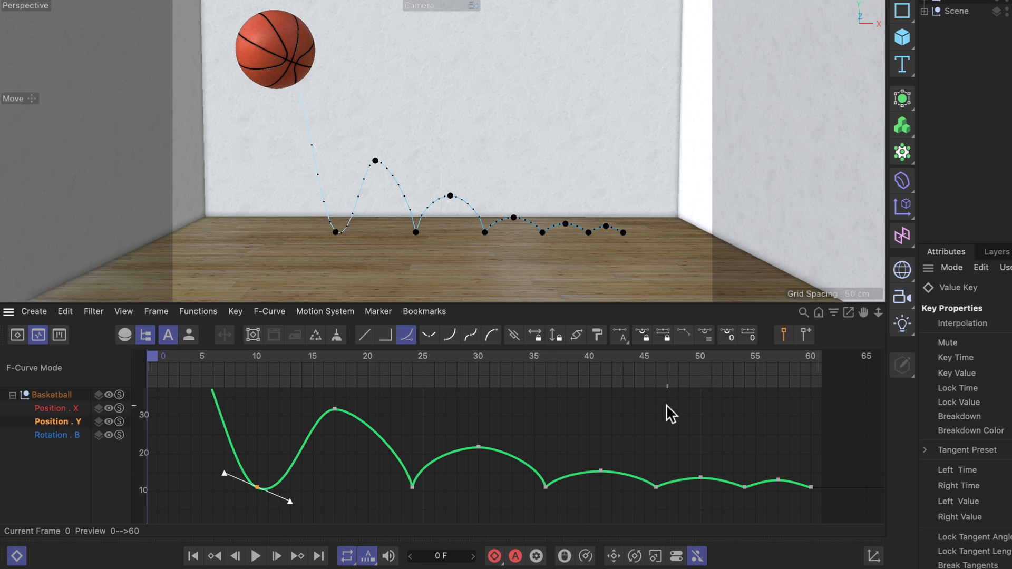
- Rotate a tangent handle of the first ground-contact key so the dip becomes asymmetric
left_click(683, 334)
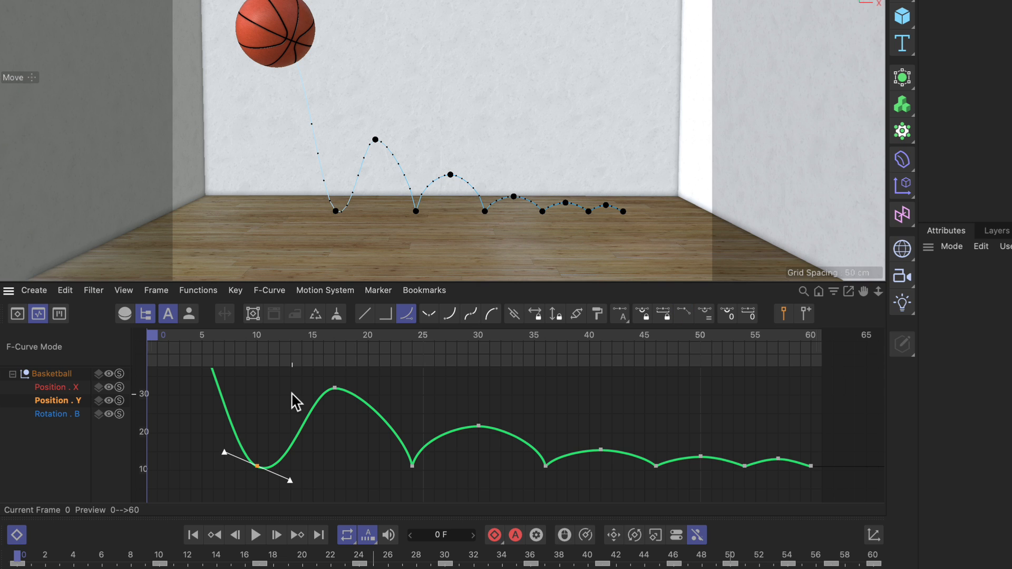
mouse_move(253, 436)
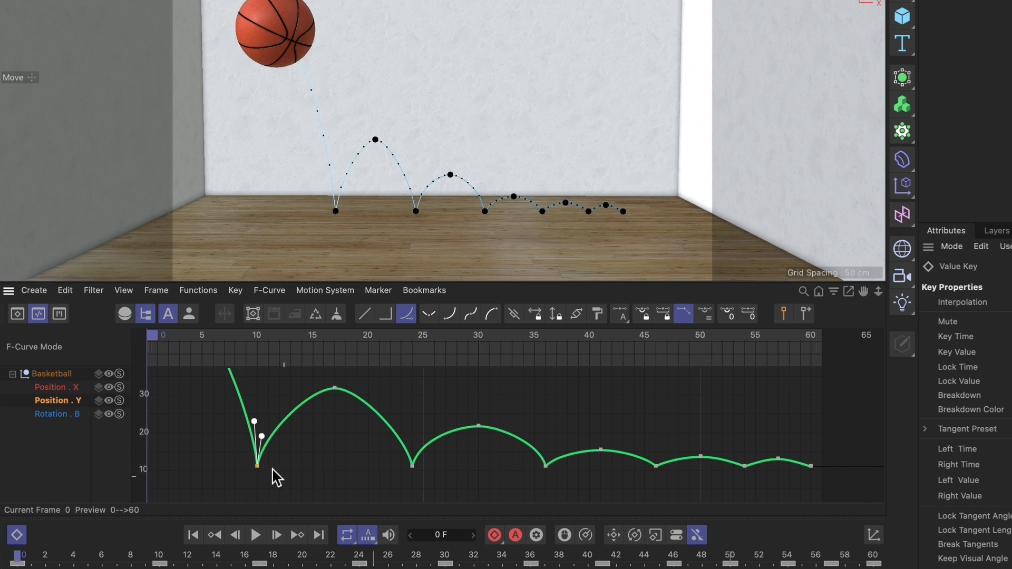
mouse_move(155, 349)
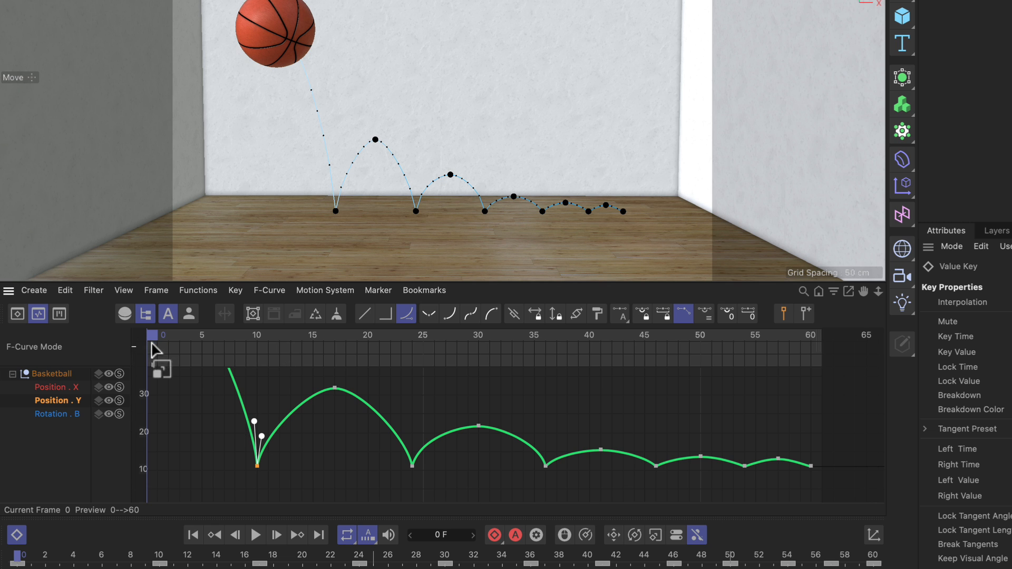